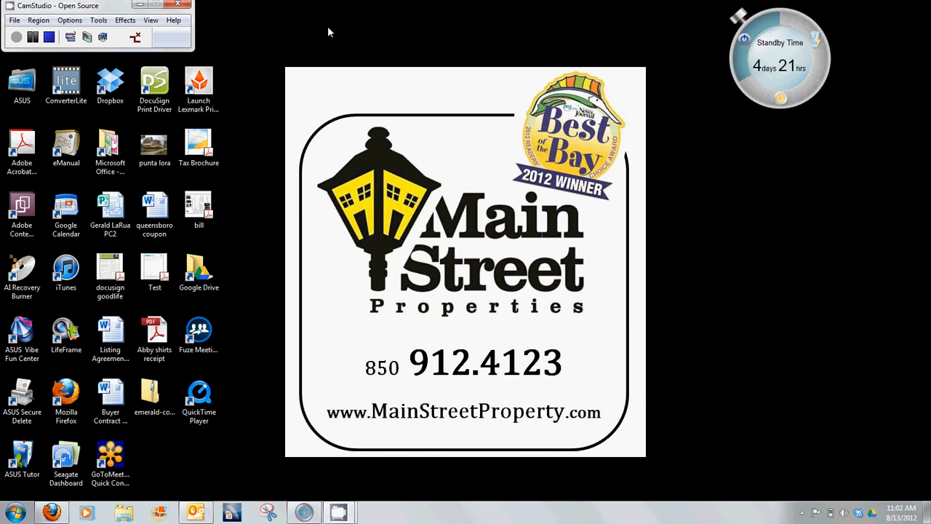
{"action": "mouse_move", "coordinate": [236, 477]}
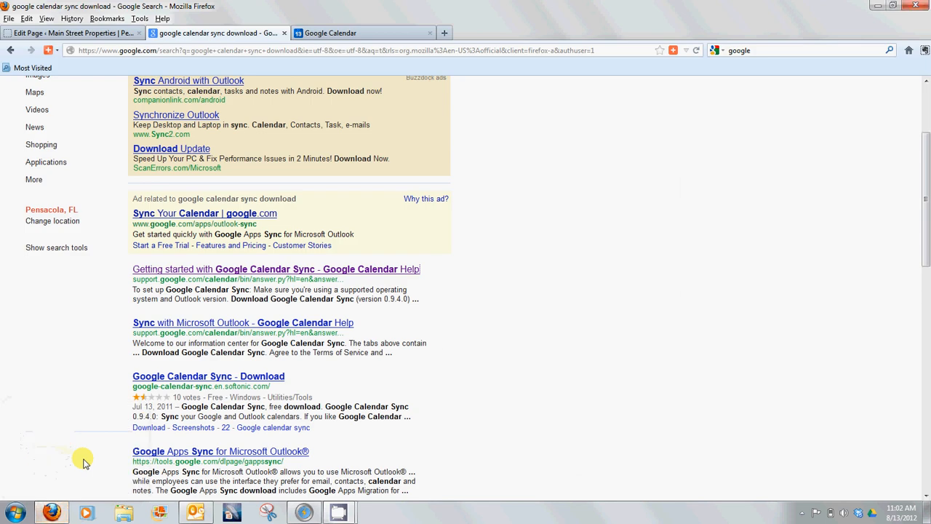
{"action": "mouse_move", "coordinate": [668, 90]}
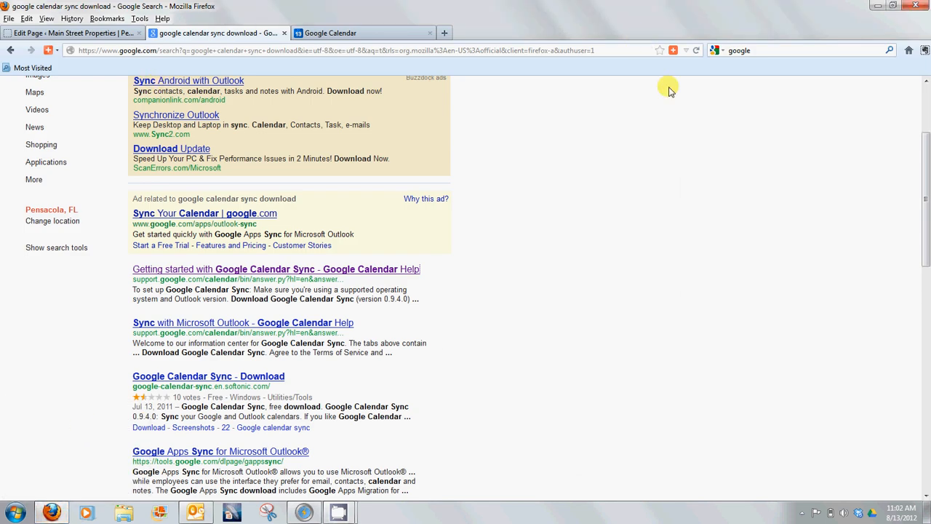
{"action": "mouse_move", "coordinate": [635, 72]}
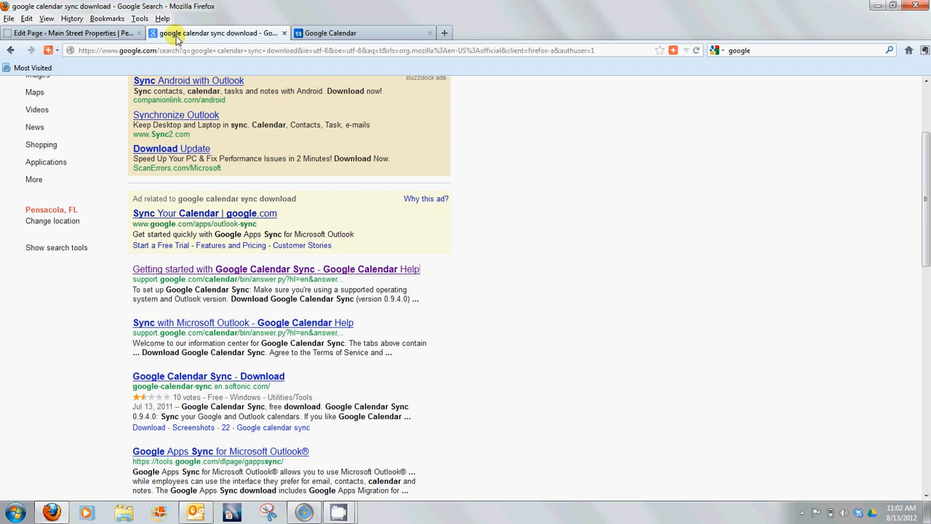
{"action": "mouse_move", "coordinate": [204, 38]}
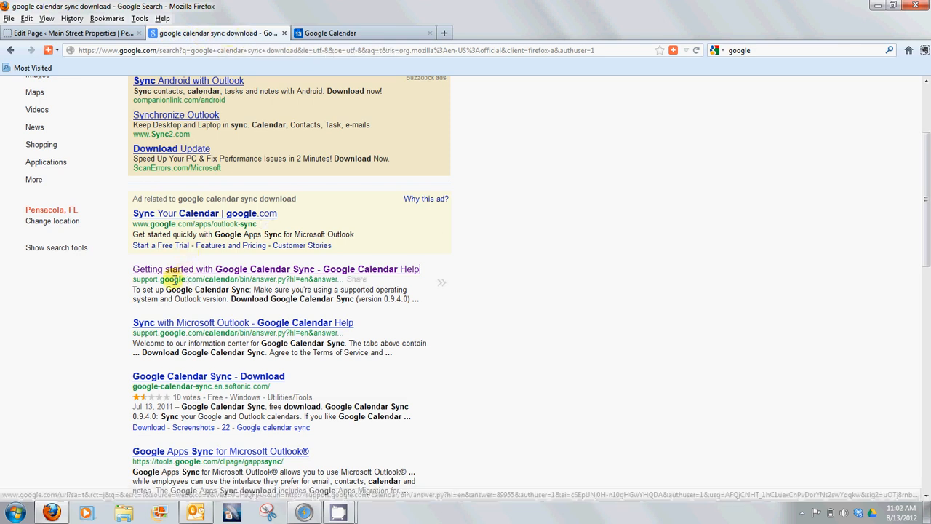
{"action": "mouse_move", "coordinate": [156, 275]}
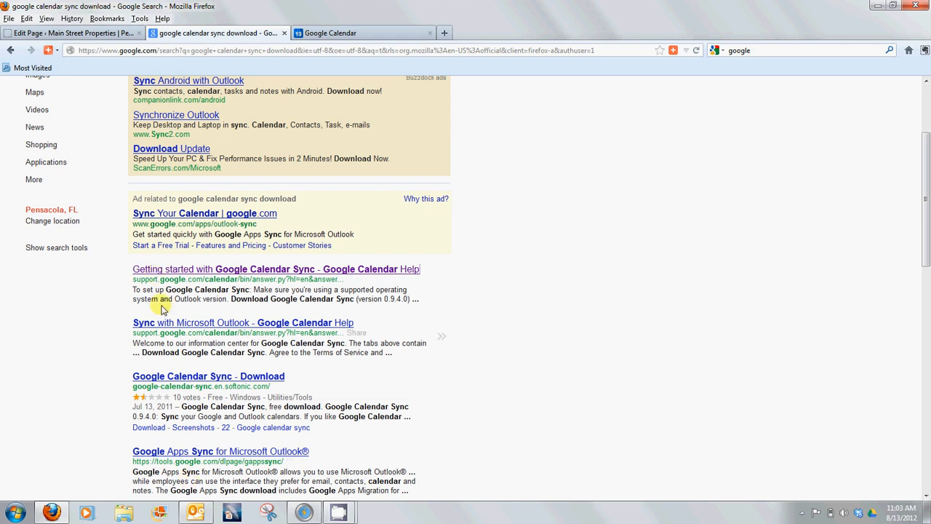
{"action": "mouse_move", "coordinate": [187, 279]}
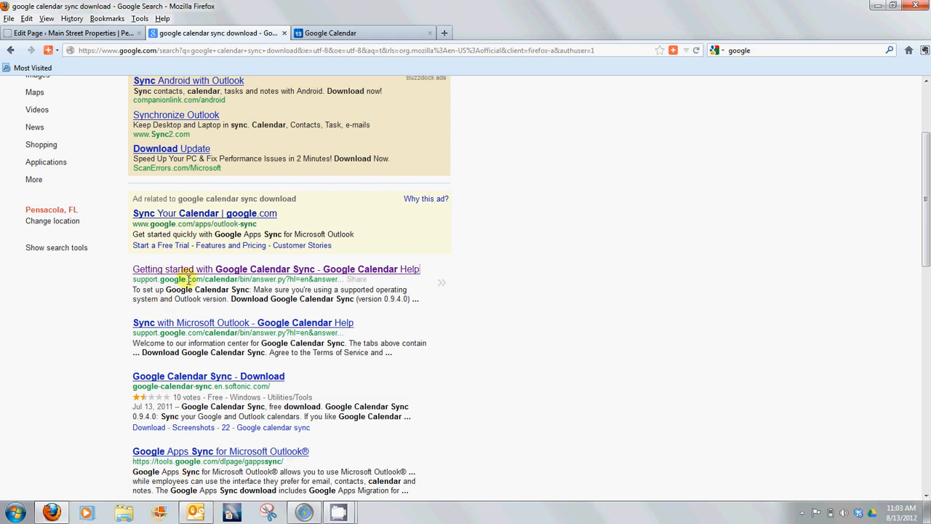
{"action": "mouse_move", "coordinate": [241, 262]}
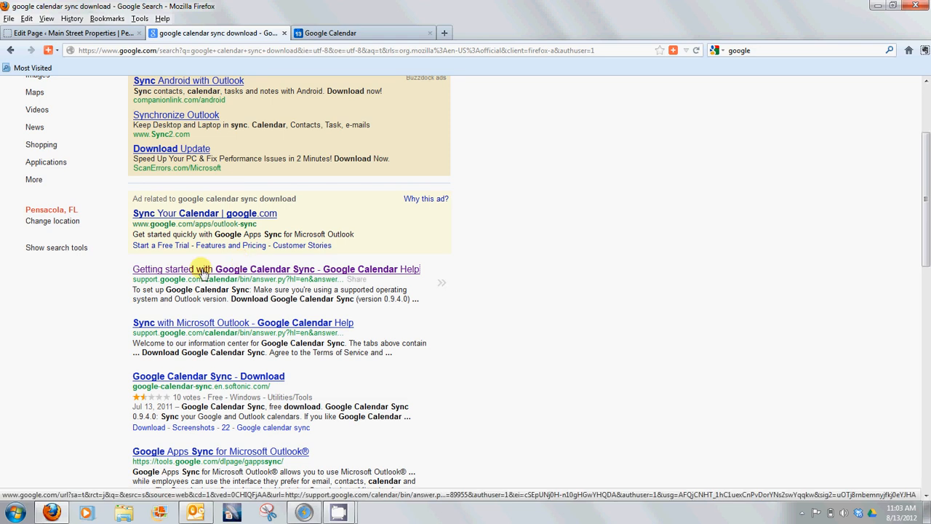
- Read the Getting started with Google Calendar Sync article's six setup steps and 0.9.4.0 download link
{"action": "left_click", "coordinate": [276, 269]}
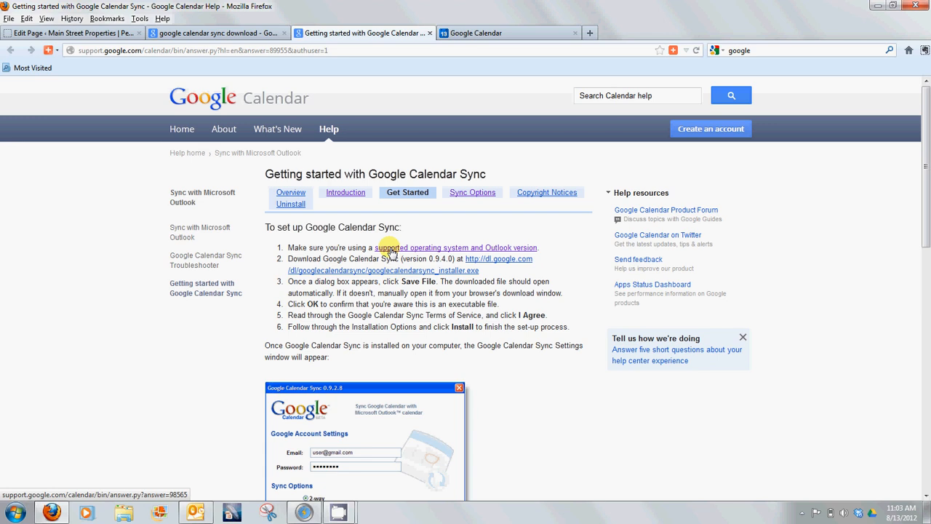
{"action": "mouse_move", "coordinate": [521, 279]}
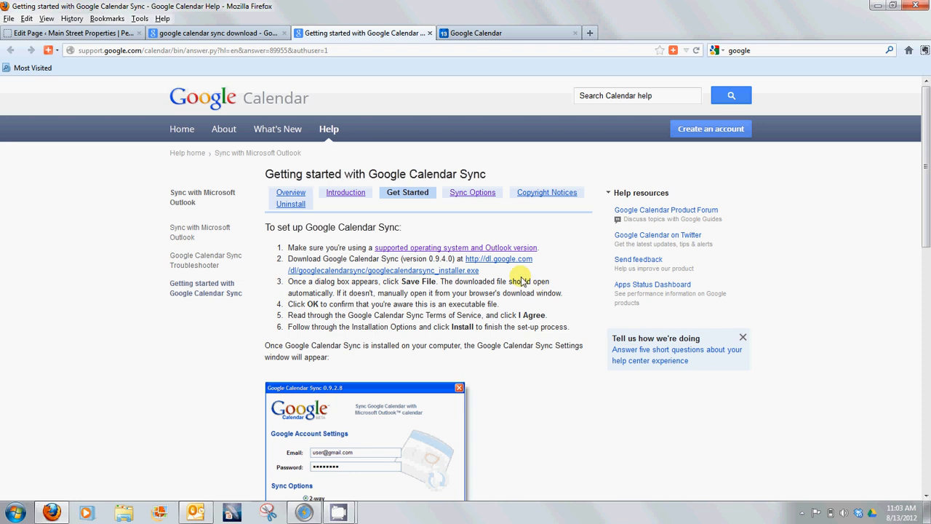
{"action": "mouse_move", "coordinate": [498, 259]}
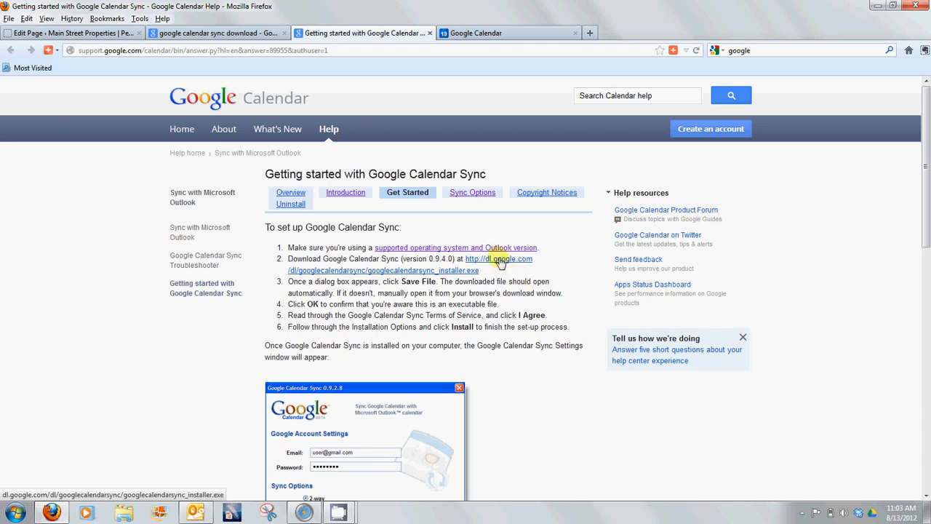
{"action": "mouse_move", "coordinate": [468, 270]}
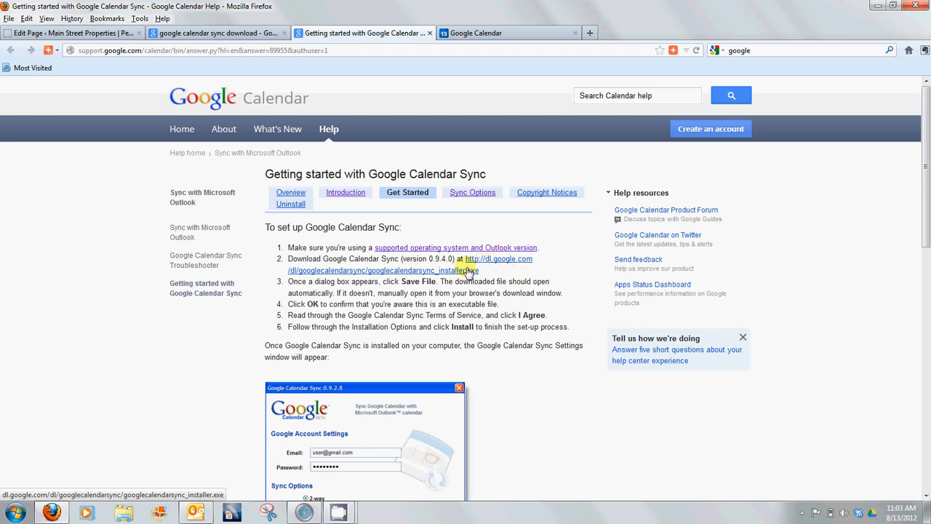
{"action": "mouse_move", "coordinate": [519, 282]}
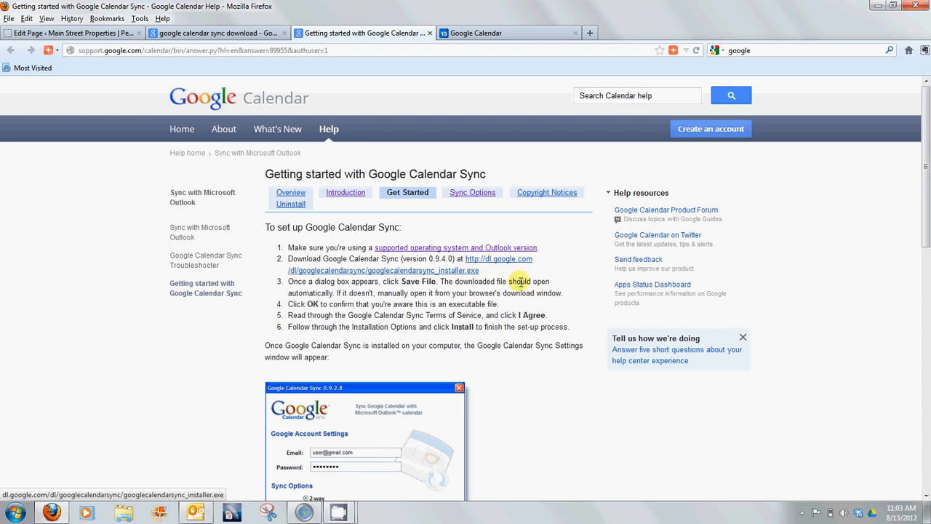
{"action": "scroll", "scroll_direction": "down", "scroll_amount": 3}
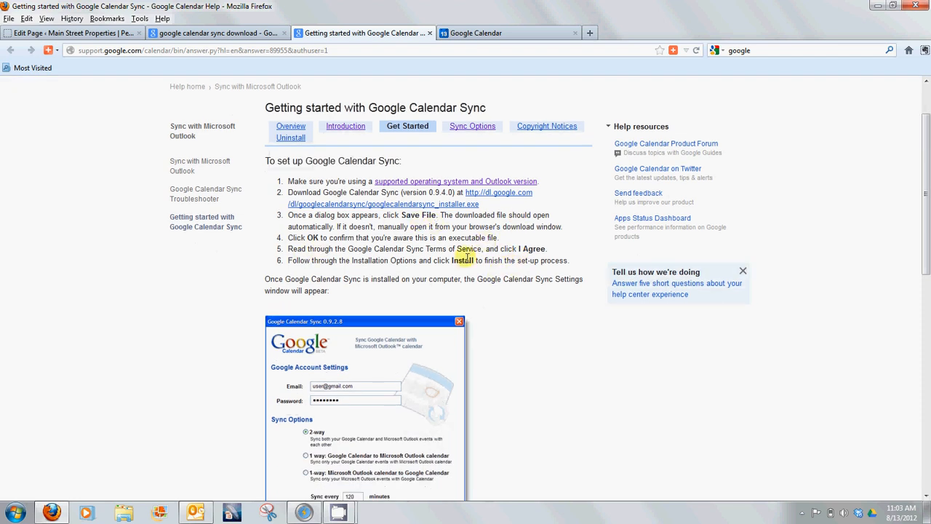
{"action": "scroll", "scroll_direction": "down", "scroll_amount": 3}
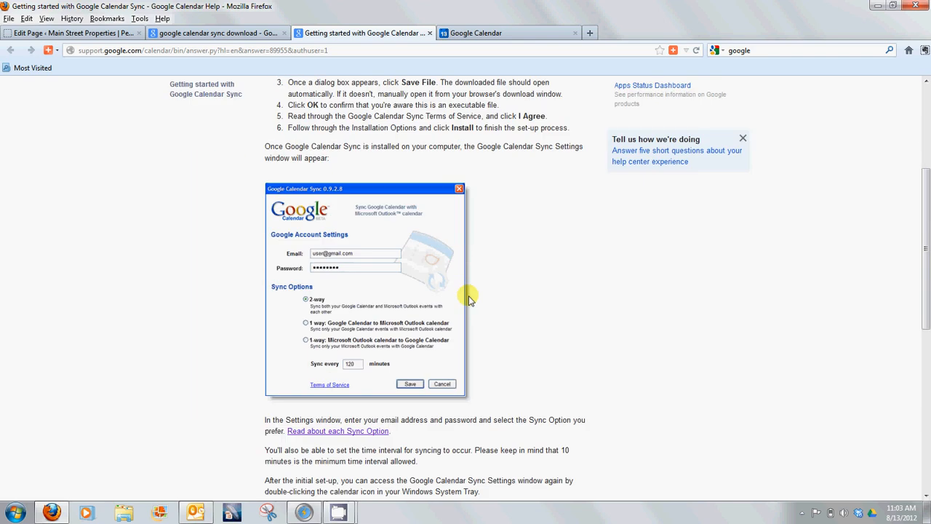
{"action": "mouse_move", "coordinate": [285, 387]}
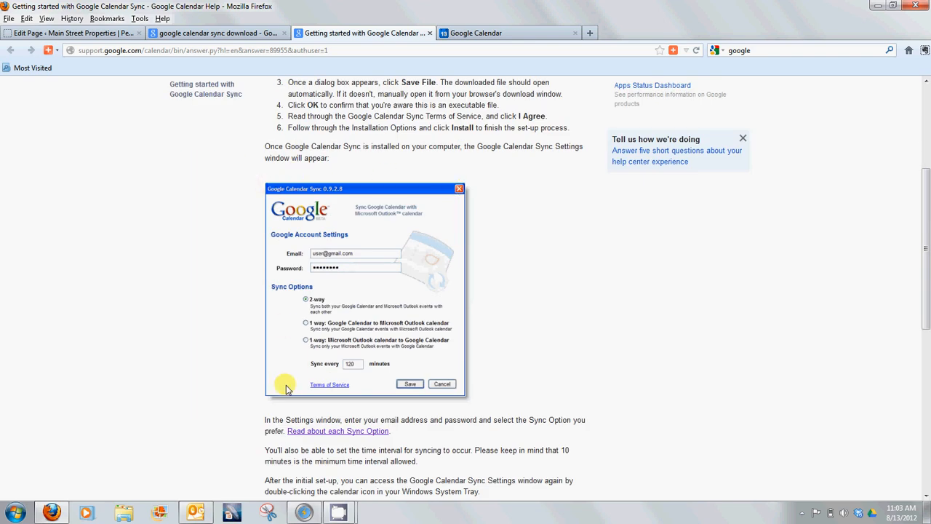
{"action": "mouse_move", "coordinate": [451, 218]}
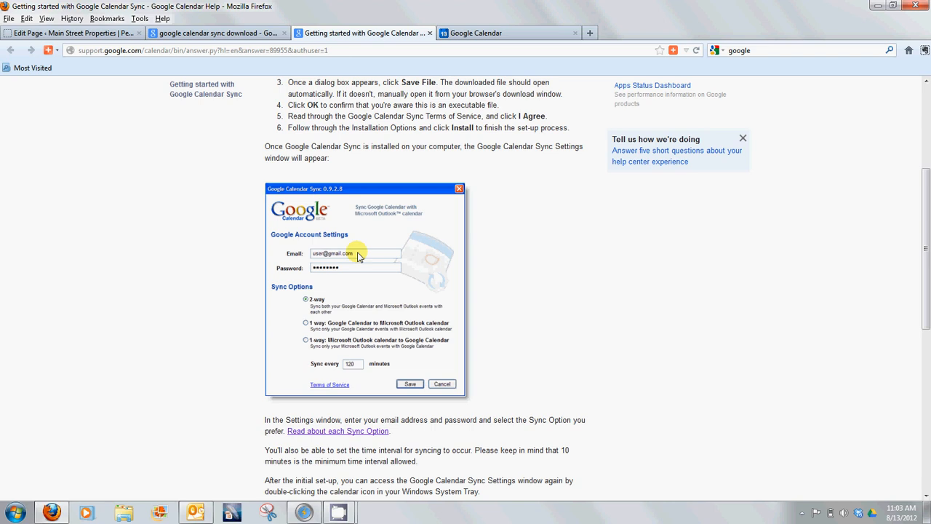
{"action": "mouse_move", "coordinate": [384, 311]}
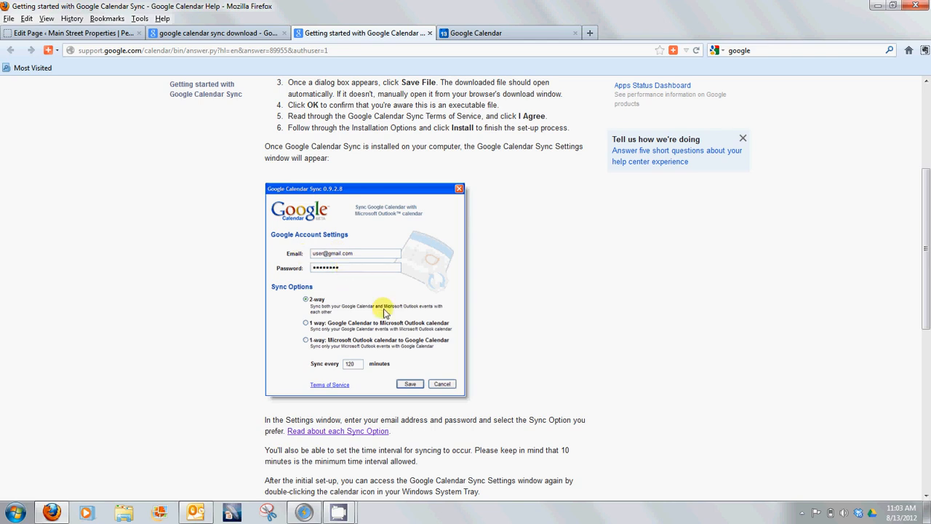
{"action": "mouse_move", "coordinate": [448, 280]}
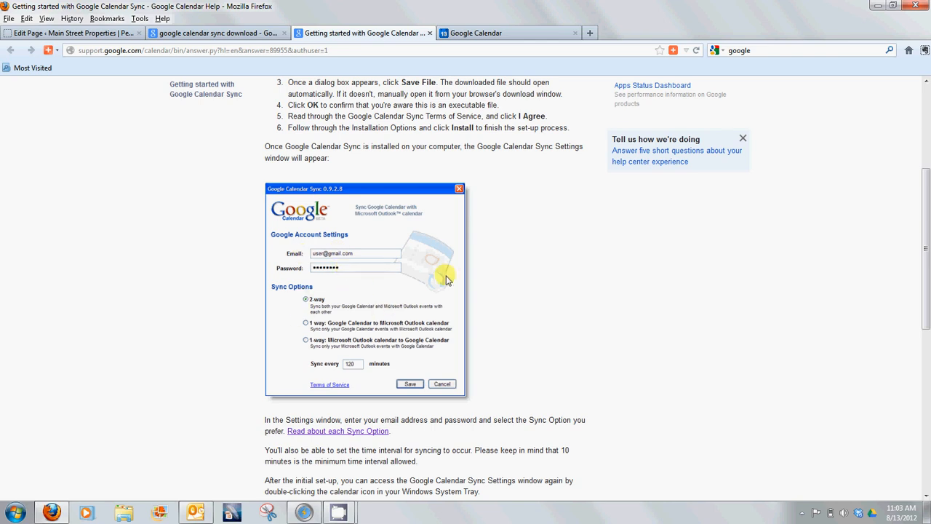
{"action": "mouse_move", "coordinate": [442, 280]}
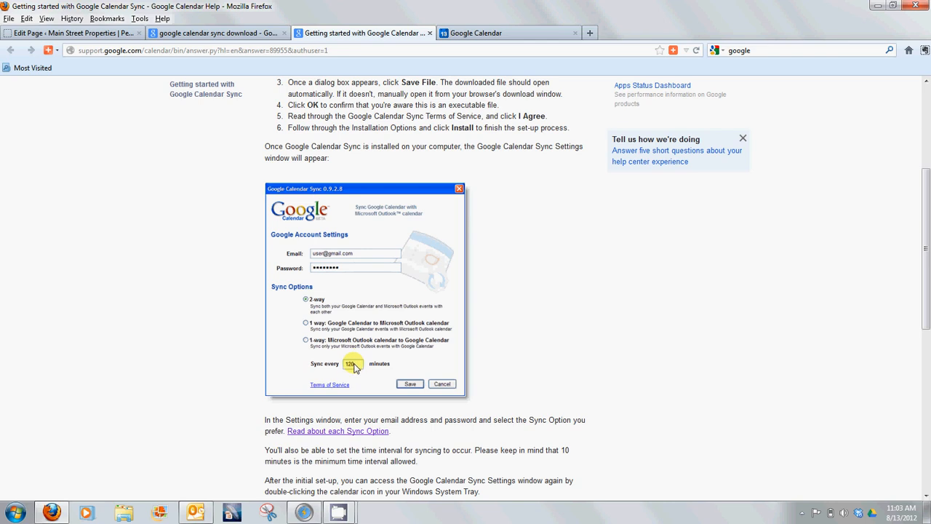
{"action": "mouse_move", "coordinate": [483, 6]}
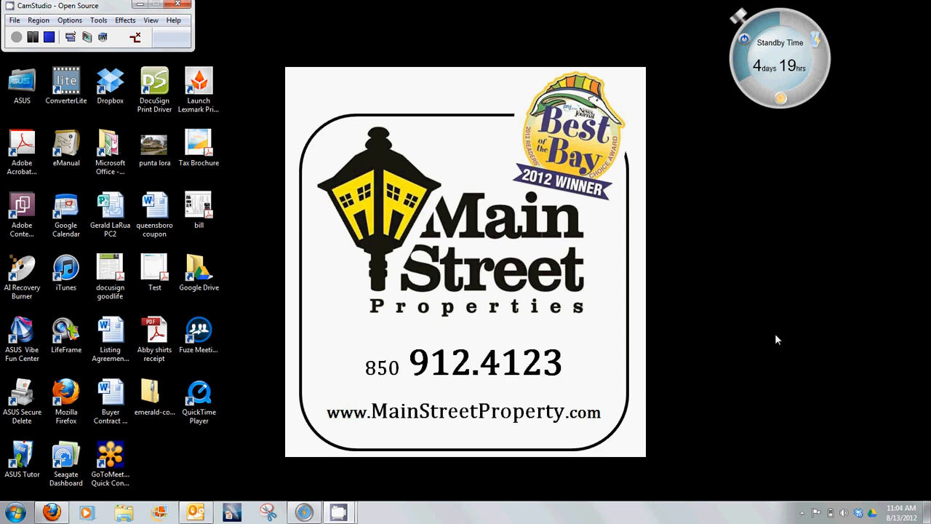
{"action": "mouse_move", "coordinate": [214, 444]}
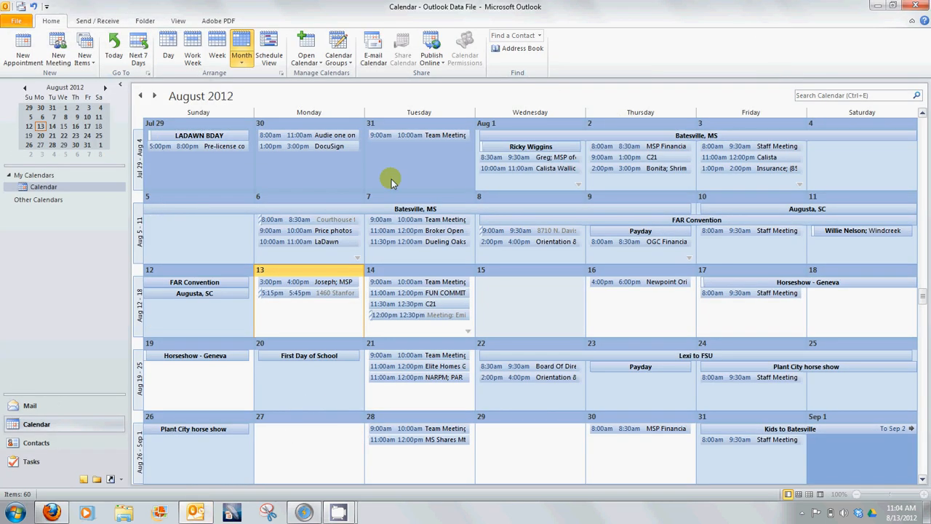
{"action": "mouse_move", "coordinate": [676, 479]}
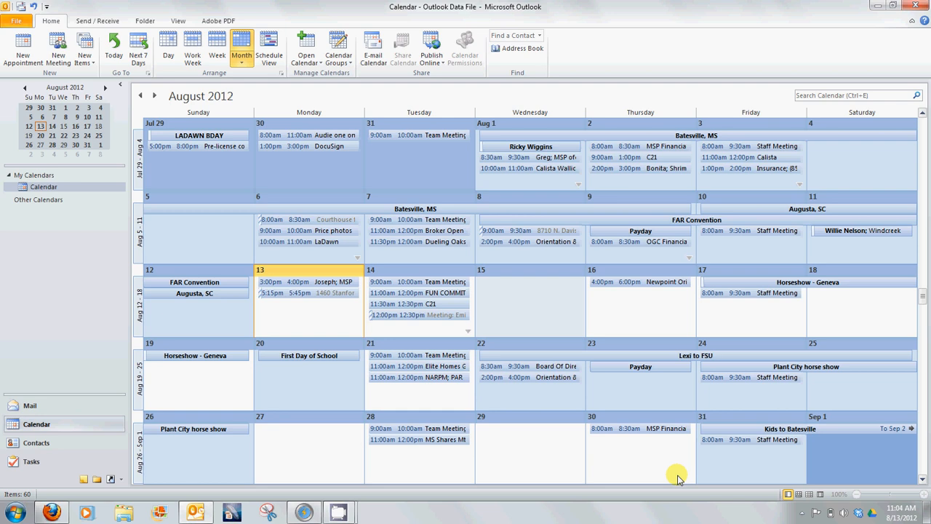
- Check the tray icon's last sync (11:00 AM) and bring up Google Calendar Sync's menu to sync
{"action": "left_click", "coordinate": [800, 512]}
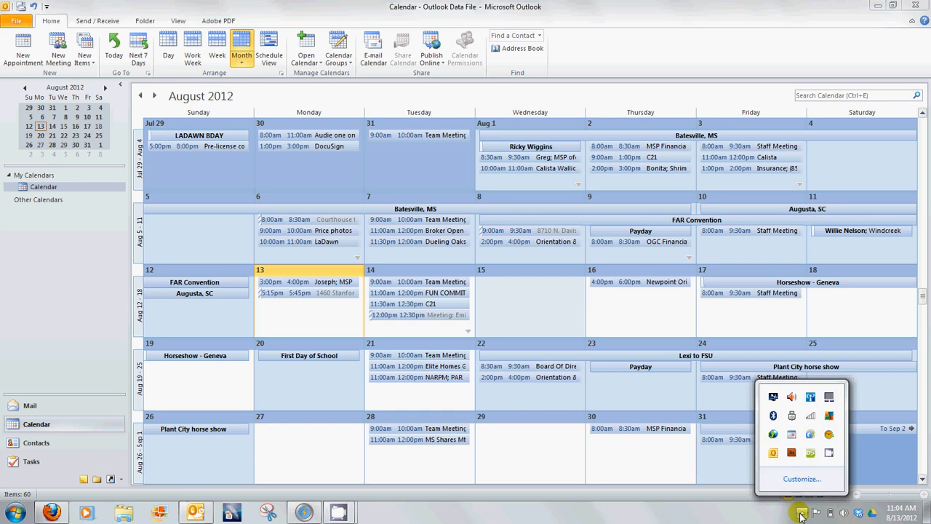
{"action": "mouse_move", "coordinate": [791, 433]}
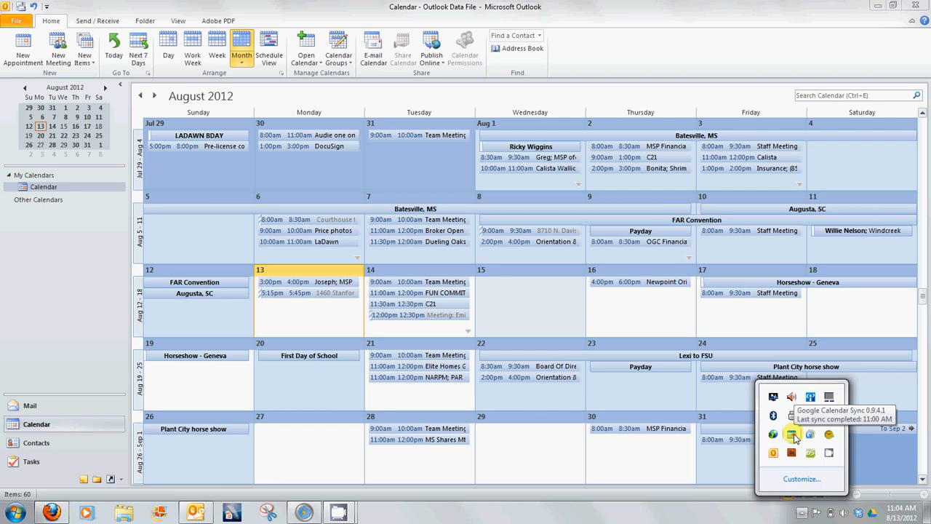
{"action": "right_click", "coordinate": [791, 435]}
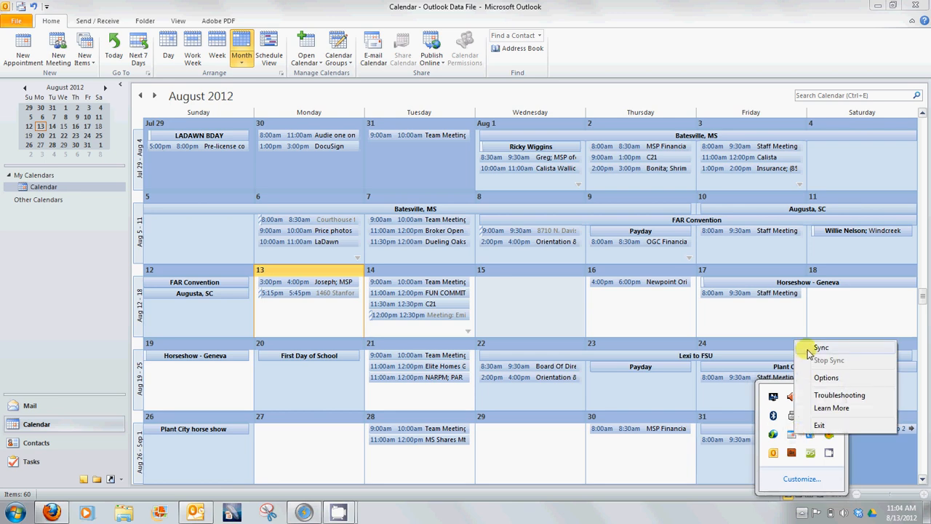
{"action": "mouse_move", "coordinate": [573, 320]}
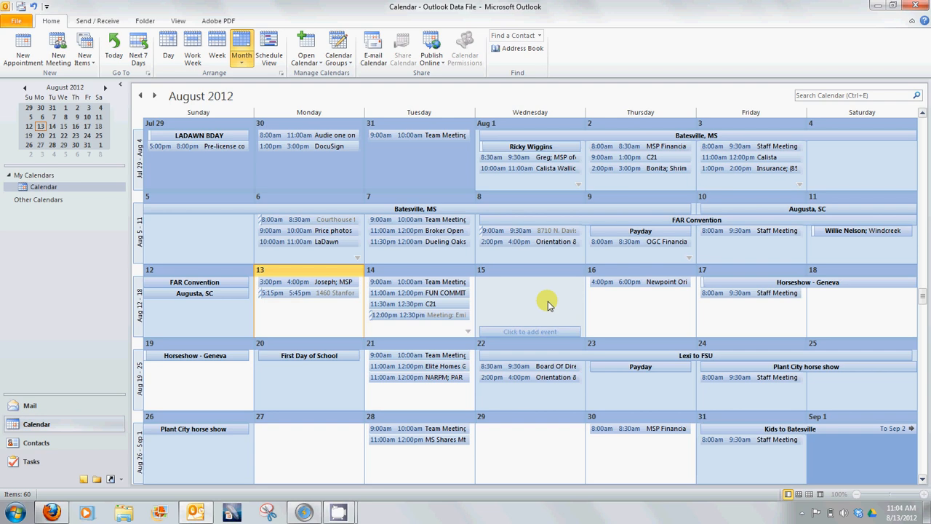
- Create an all-day event 'DAY OFF!' on Wednesday, August 15 and save it
{"action": "double_click", "coordinate": [530, 305]}
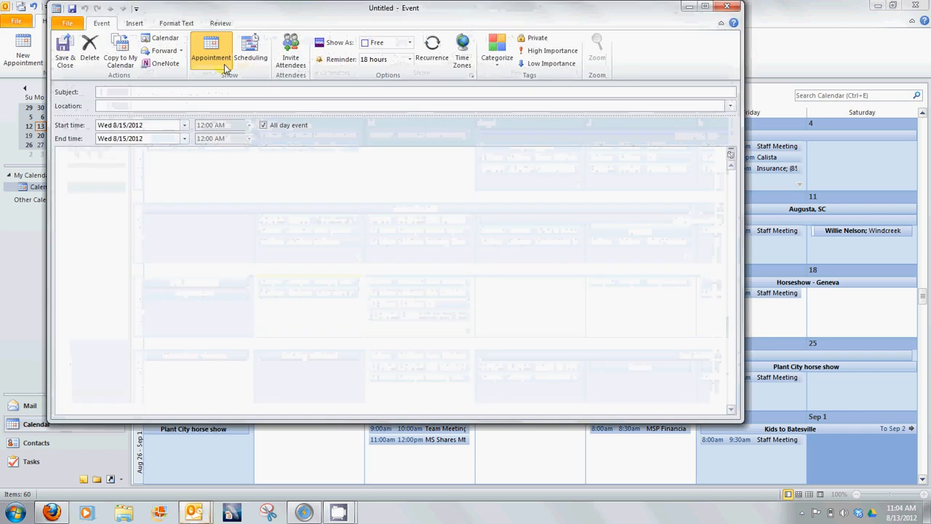
{"action": "type", "text": "DAY O"}
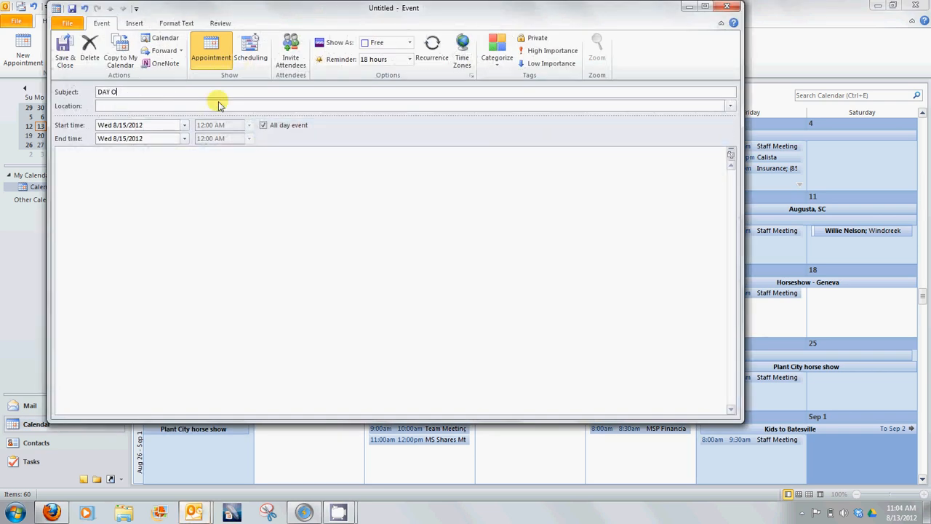
{"action": "type", "text": "FF!"}
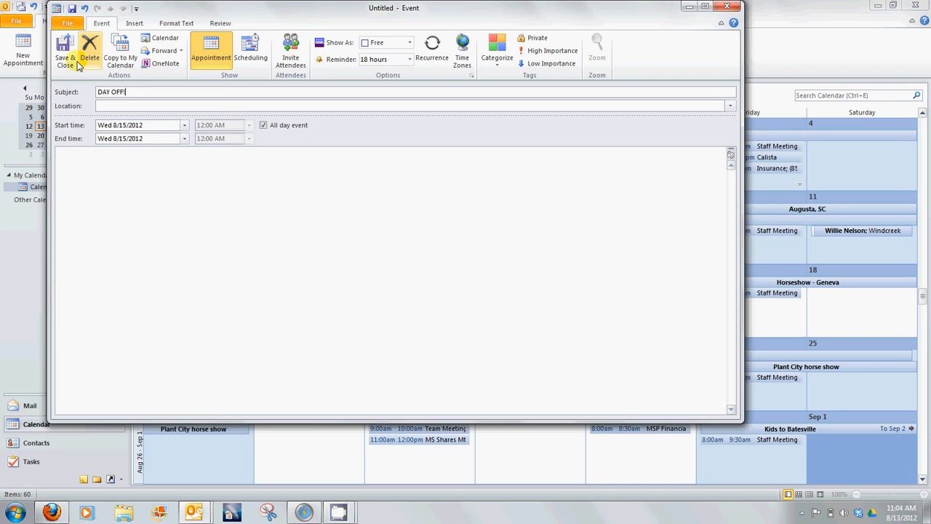
{"action": "left_click", "coordinate": [64, 51]}
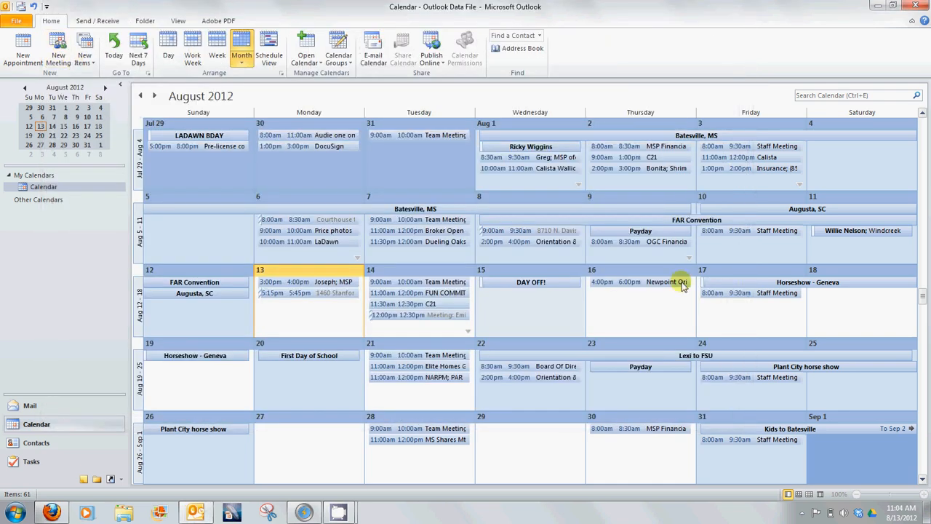
{"action": "mouse_move", "coordinate": [800, 512]}
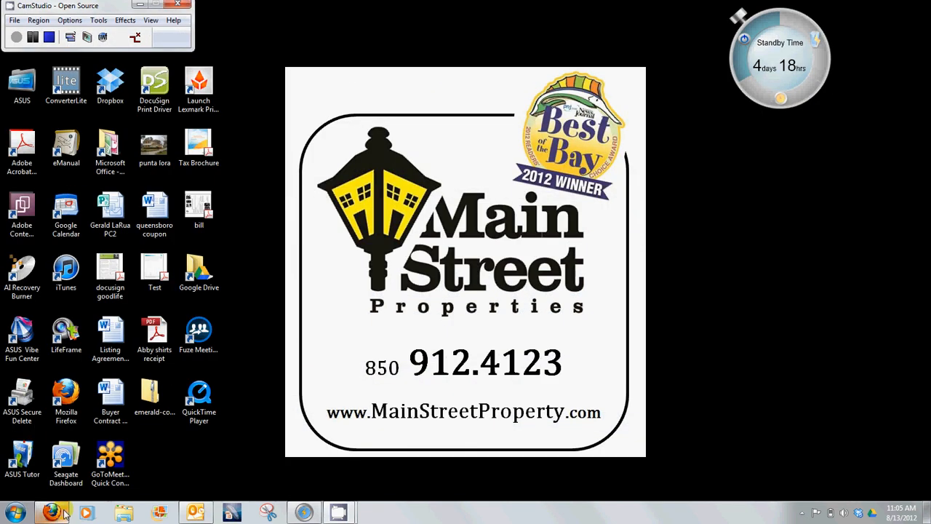
- Refresh Google Calendar's Aug 12–18 week so DAY OFF! shows on Wednesday 8/15
{"action": "left_click", "coordinate": [55, 512]}
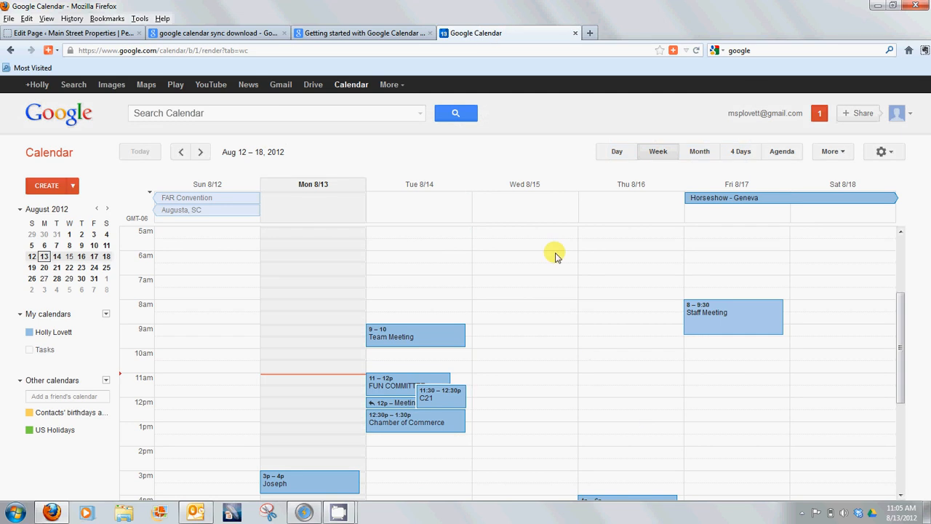
{"action": "mouse_move", "coordinate": [518, 209]}
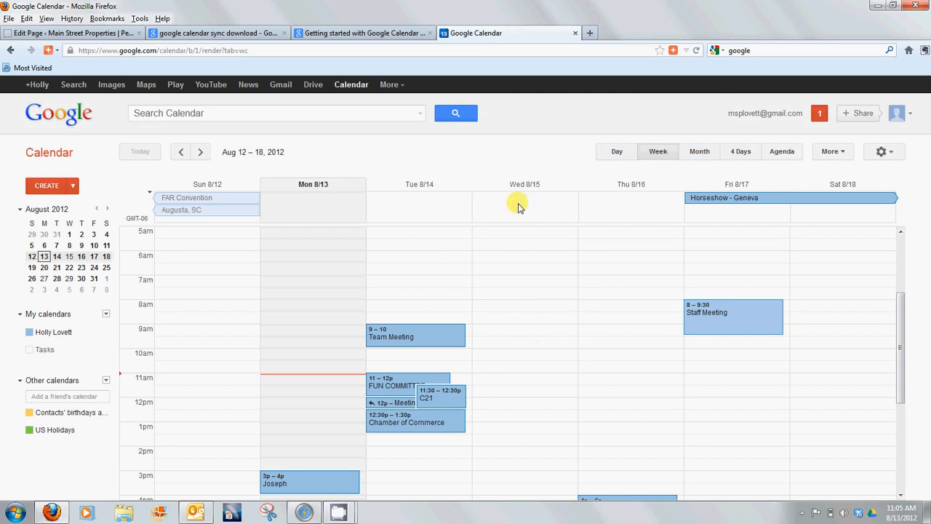
{"action": "mouse_move", "coordinate": [591, 33]}
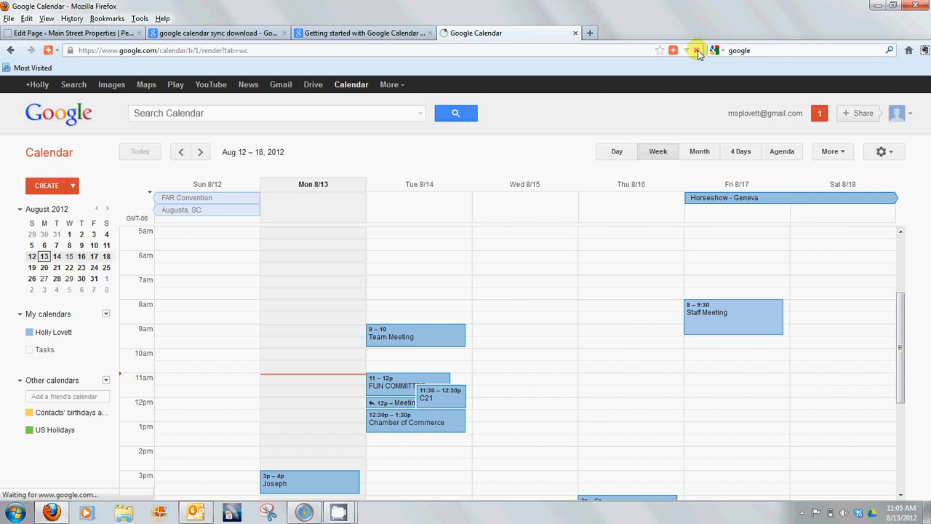
{"action": "left_click", "coordinate": [696, 49]}
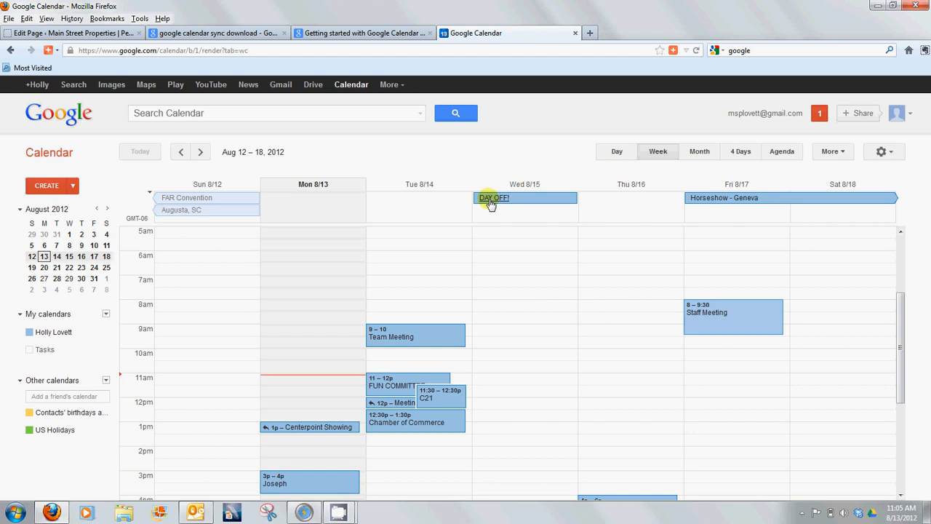
{"action": "mouse_move", "coordinate": [494, 215]}
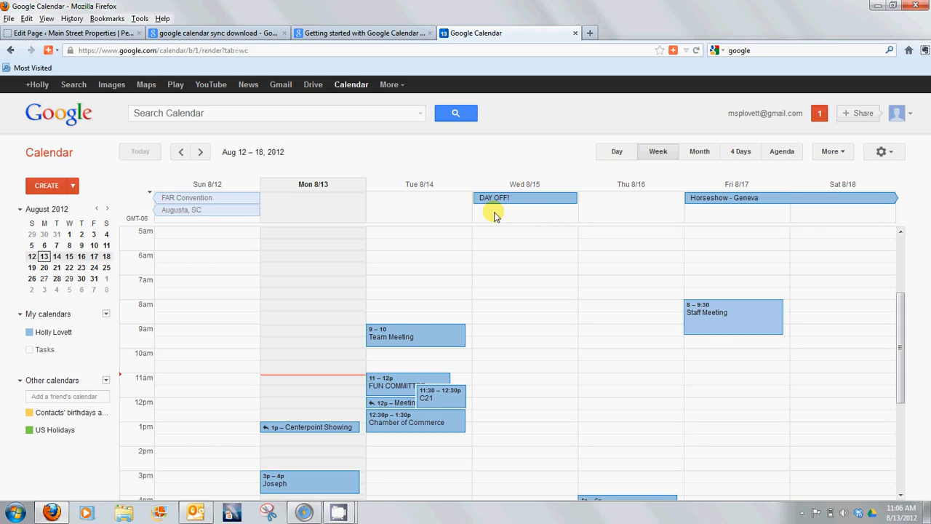
{"action": "mouse_move", "coordinate": [697, 50]}
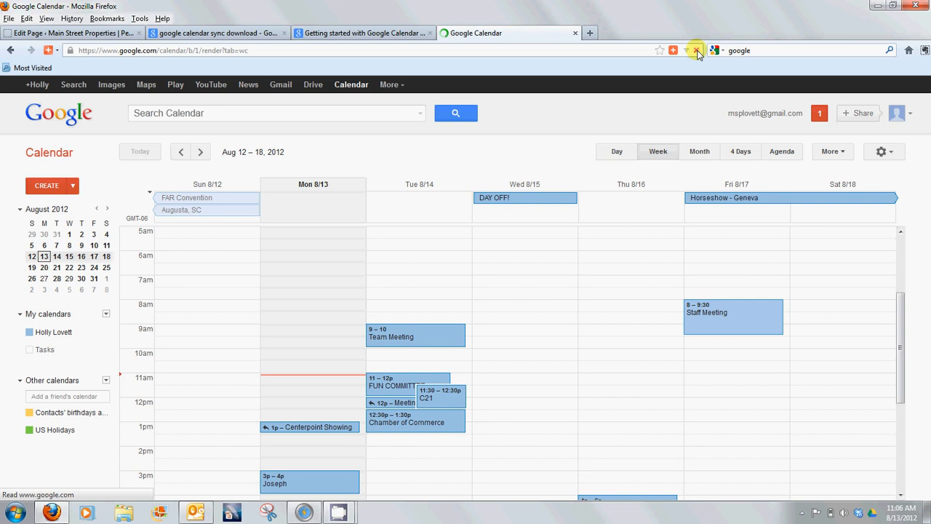
- Refresh Google Calendar so 'Sleep in!!!' appears under DAY OFF! on August 15
{"action": "left_click", "coordinate": [696, 49]}
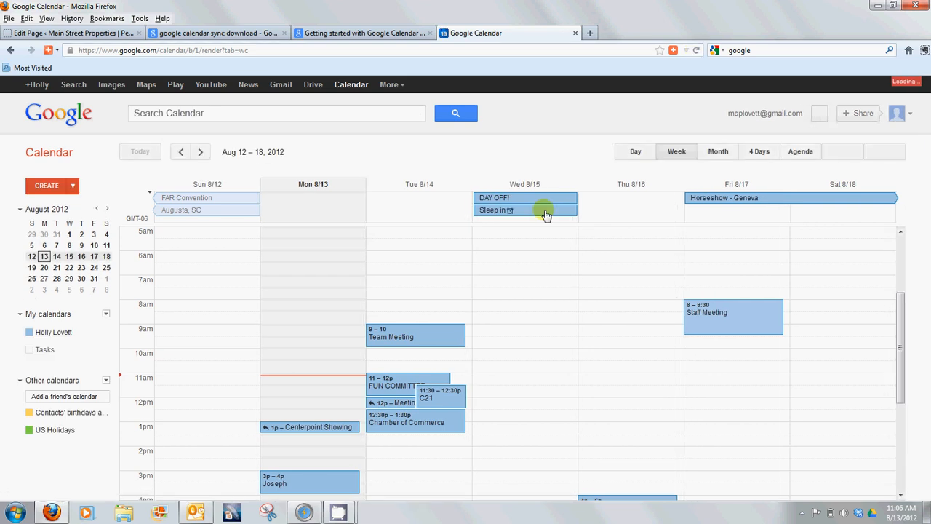
{"action": "mouse_move", "coordinate": [195, 512]}
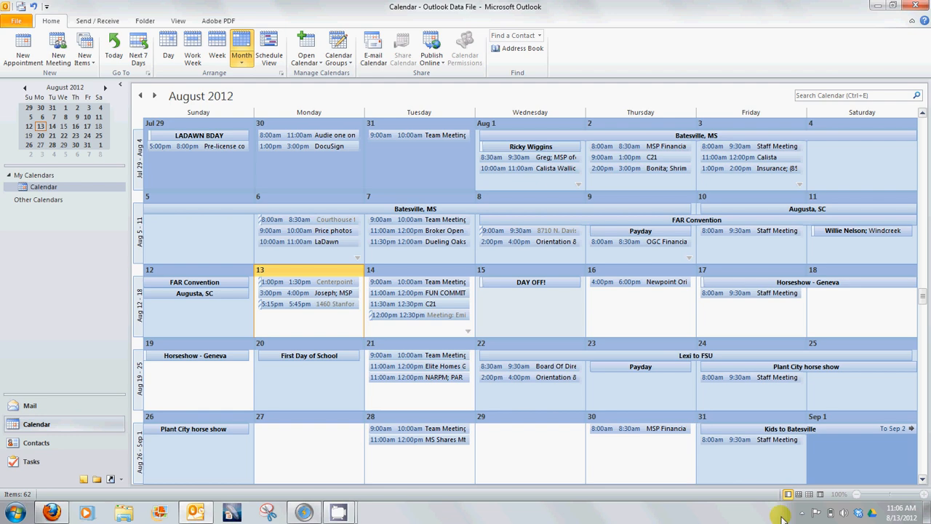
- Start a Google Calendar Sync run from the tray icon to pull Sleep in into Outlook
{"action": "right_click", "coordinate": [774, 513]}
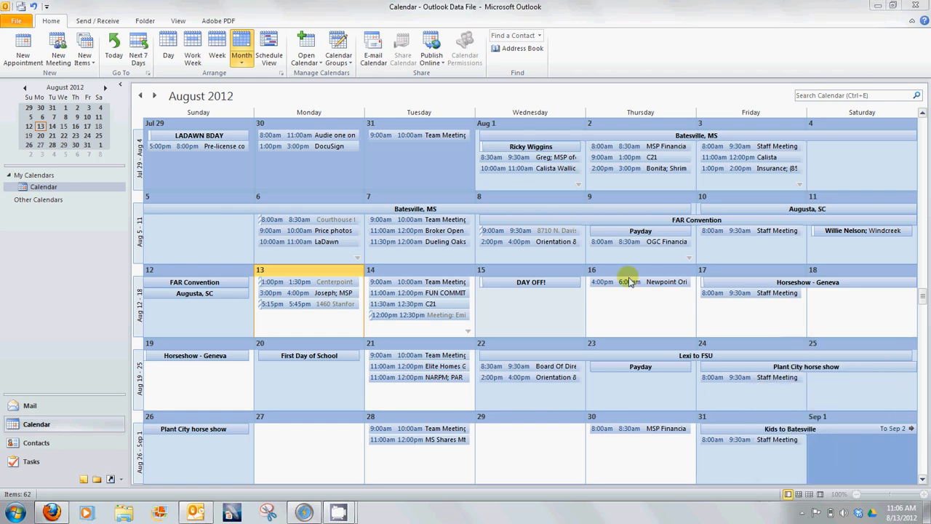
{"action": "mouse_move", "coordinate": [531, 308]}
{"action": "type", "text": "Sleep in"}
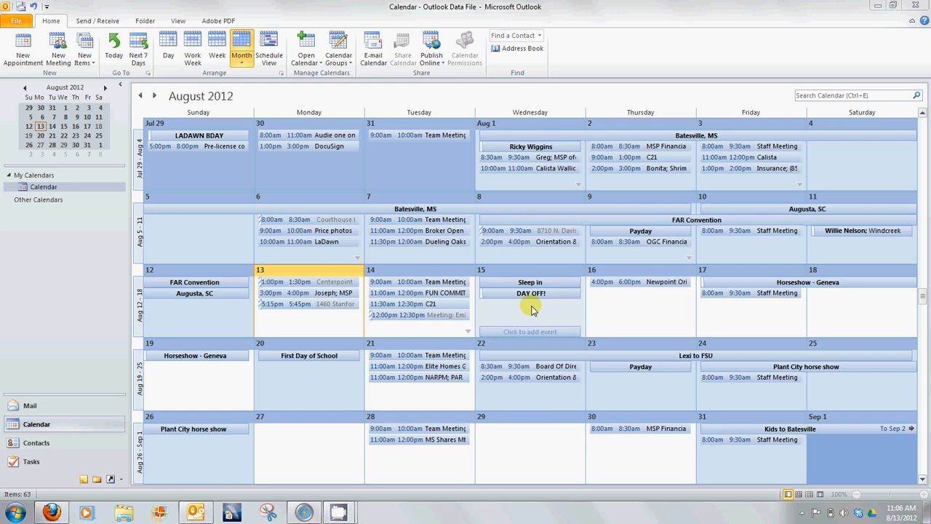
{"action": "mouse_move", "coordinate": [884, 14]}
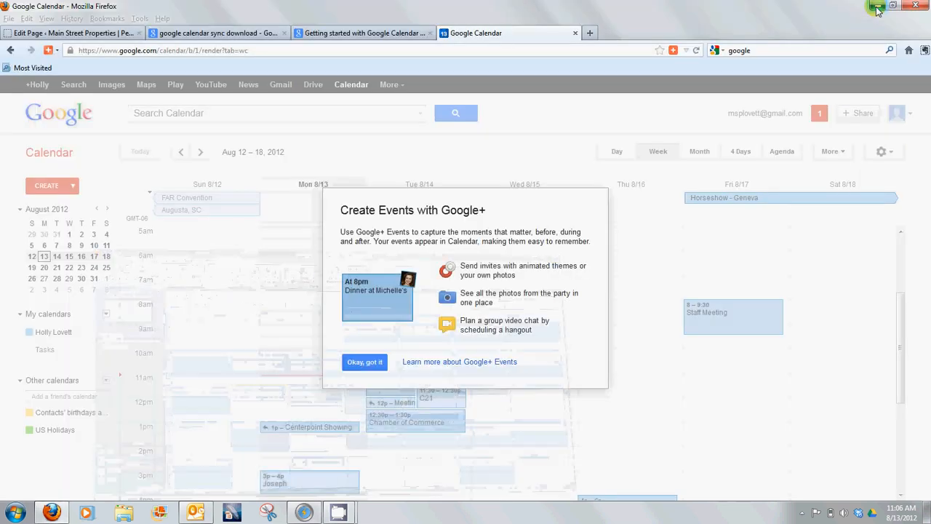
- Minimize the Firefox window so only the Windows desktop shows
{"action": "left_click", "coordinate": [876, 6]}
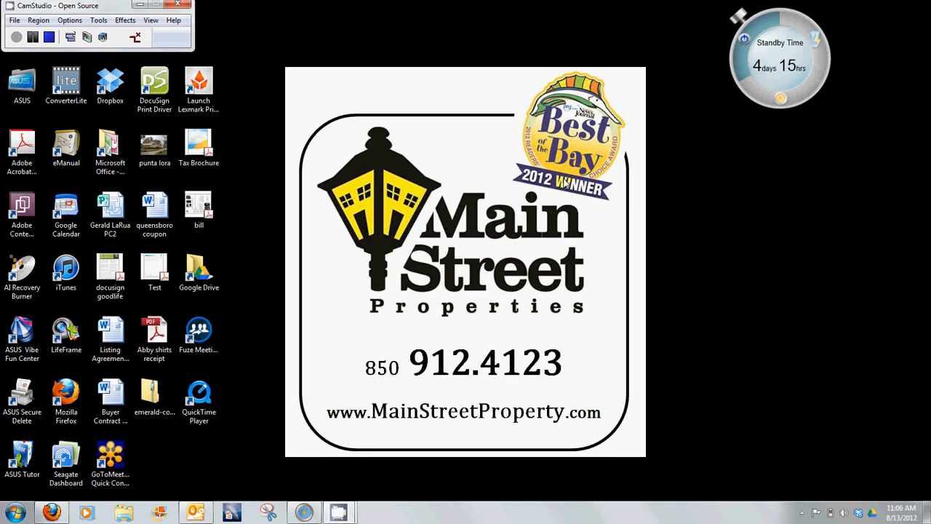
{"action": "mouse_move", "coordinate": [509, 87]}
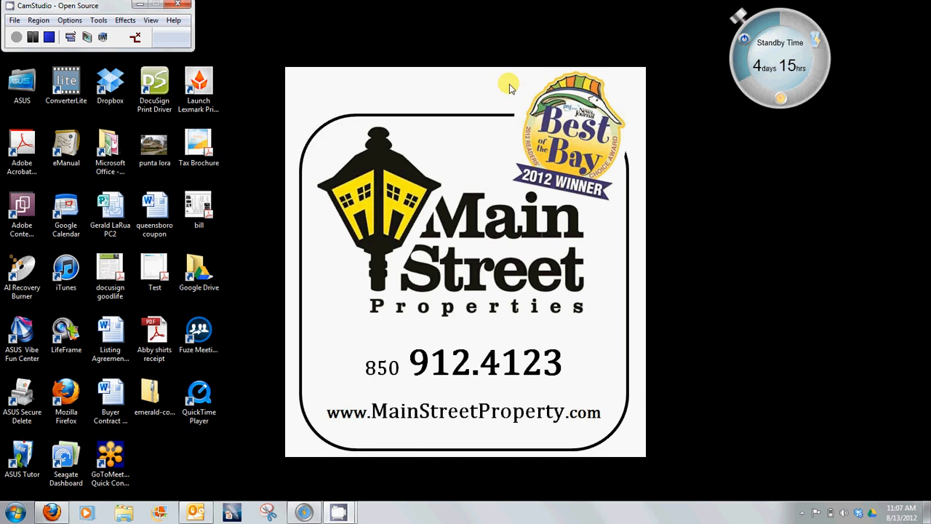
{"action": "mouse_move", "coordinate": [462, 35]}
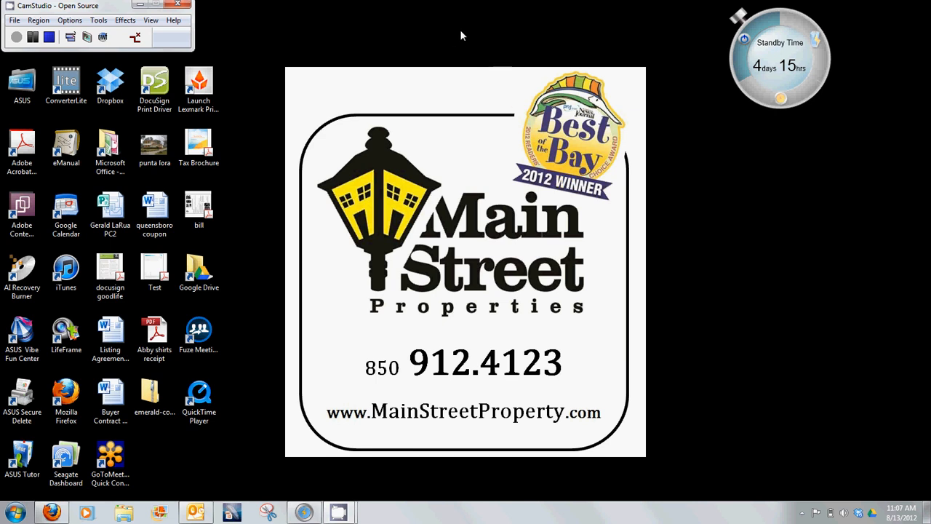